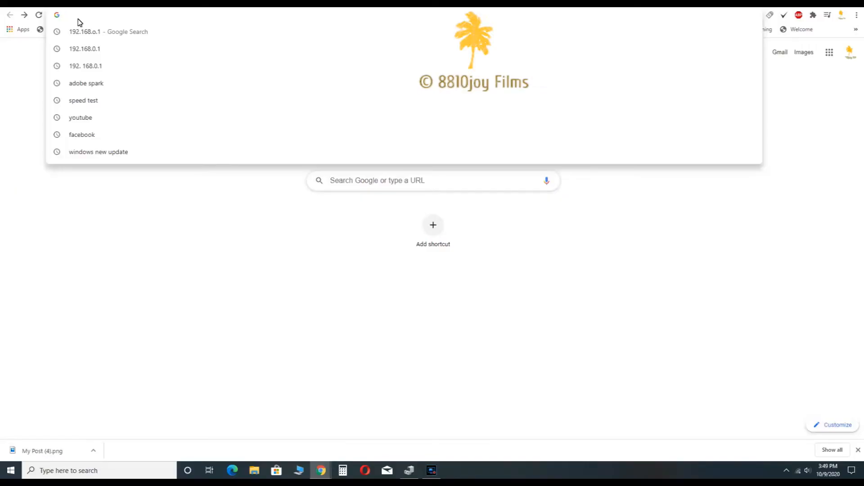
Go to 192.168.1.1 in Chrome
{"action": "type", "text": "192.168.1.1:80"}
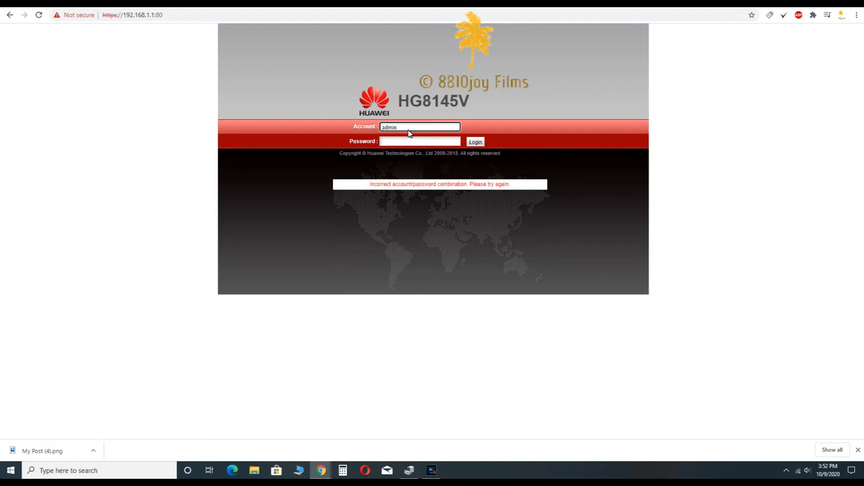
{"action": "mouse_move", "coordinate": [415, 131]}
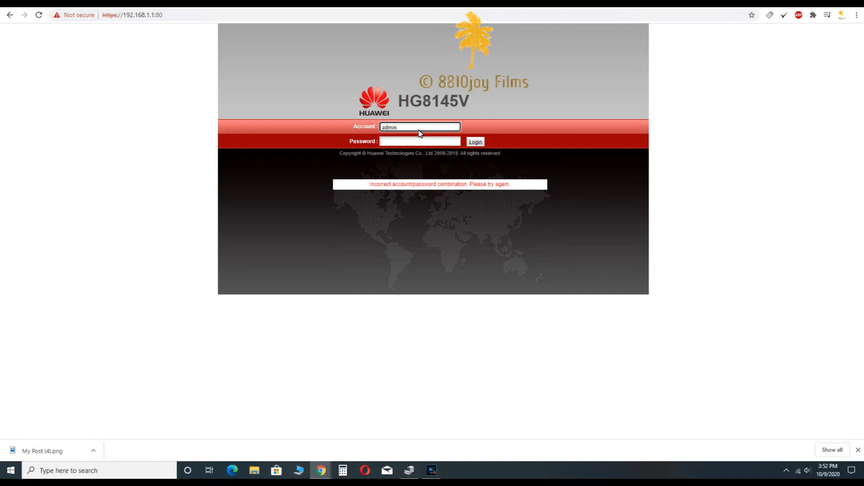
Log in as admin with the router password
{"action": "left_click", "coordinate": [420, 127]}
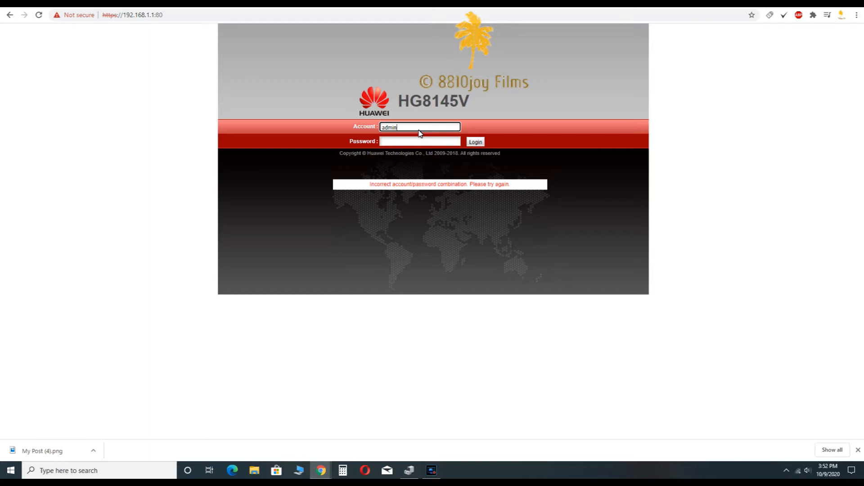
{"action": "mouse_move", "coordinate": [426, 136]}
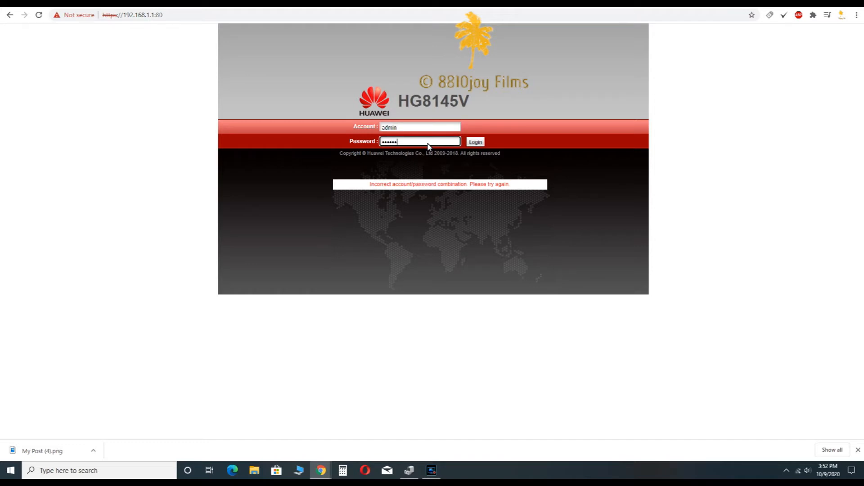
{"action": "type", "text": "*"}
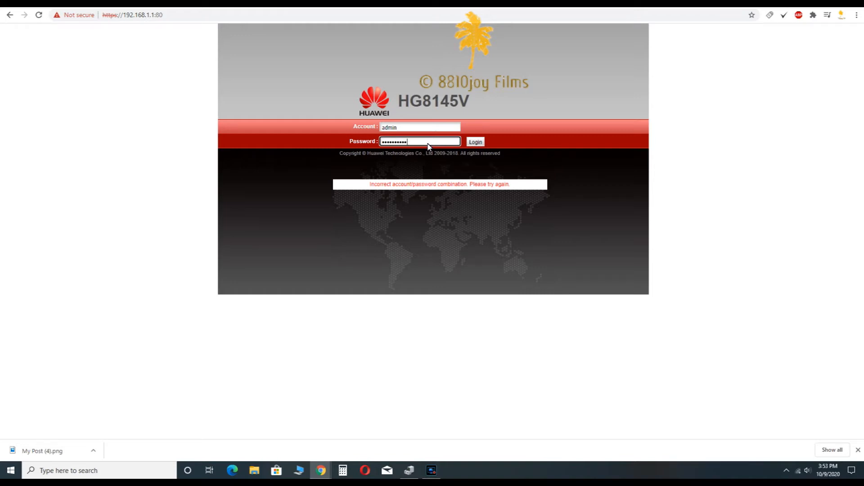
{"action": "left_click", "coordinate": [475, 141]}
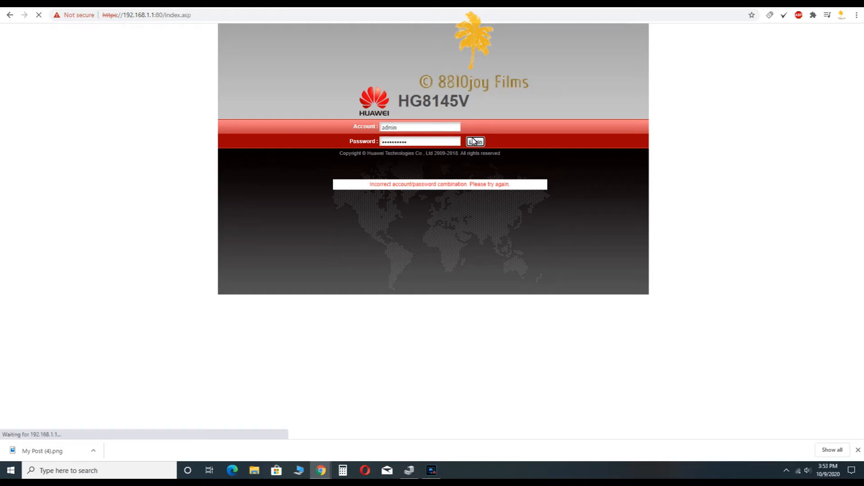
Move through the WAN tab to the WLAN 2.4G Basic Network Settings page
{"action": "left_click", "coordinate": [476, 141]}
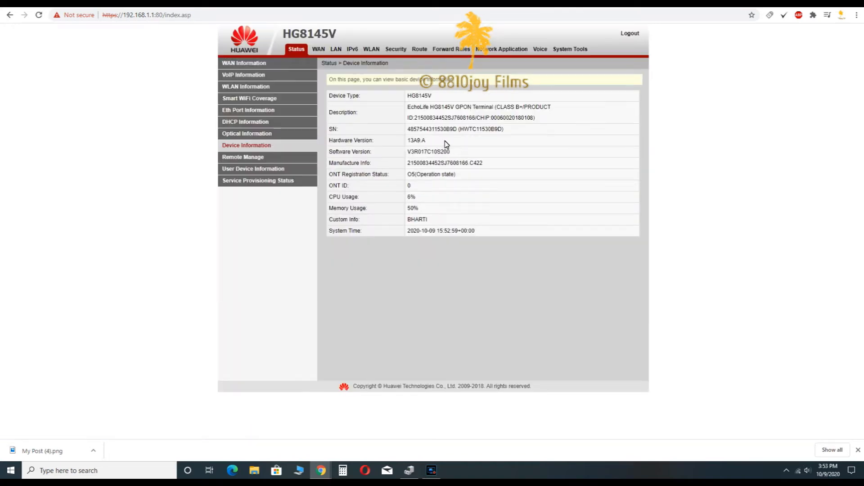
{"action": "left_click", "coordinate": [319, 48]}
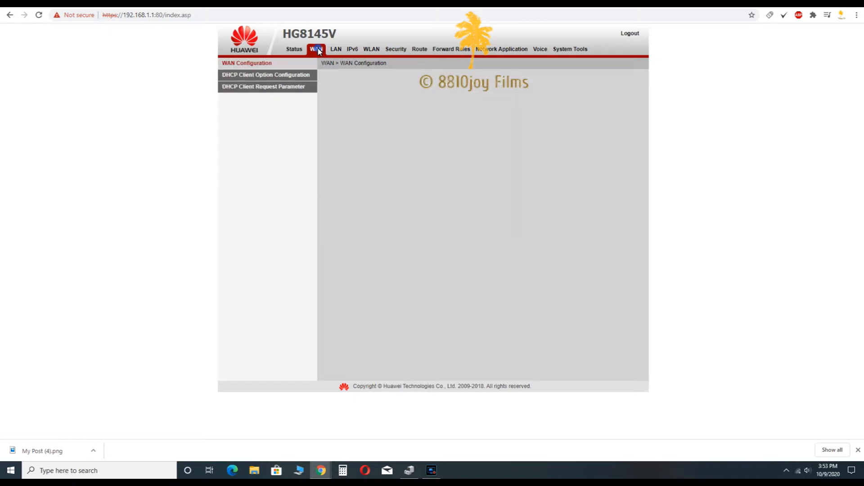
{"action": "left_click", "coordinate": [369, 48]}
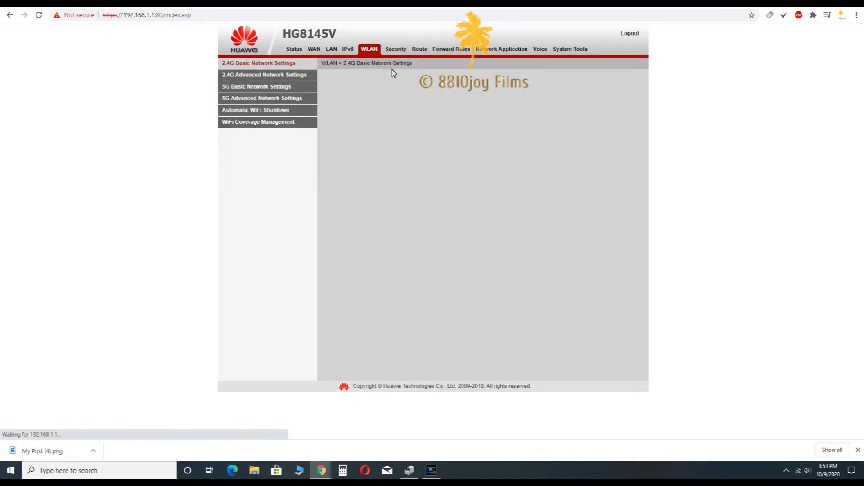
Browse 5G Advanced and 2.4G Basic (SSID IMS), then go to 2.4G Advanced
{"action": "left_click", "coordinate": [254, 63]}
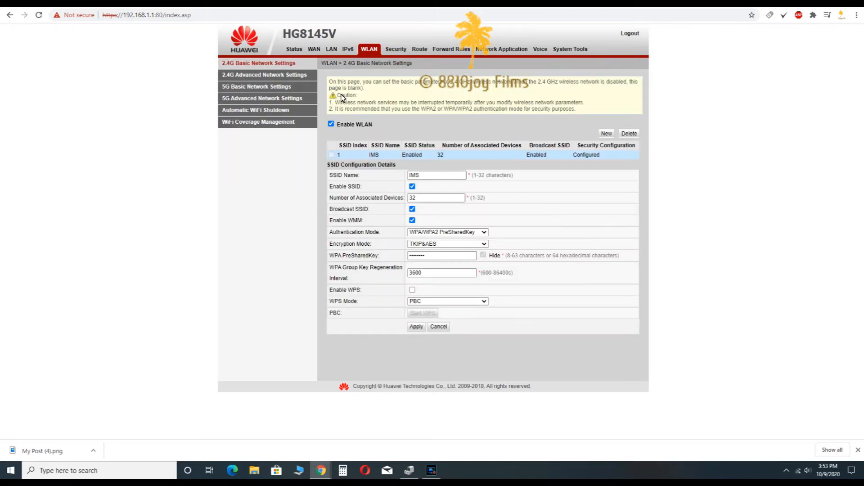
{"action": "mouse_move", "coordinate": [297, 101]}
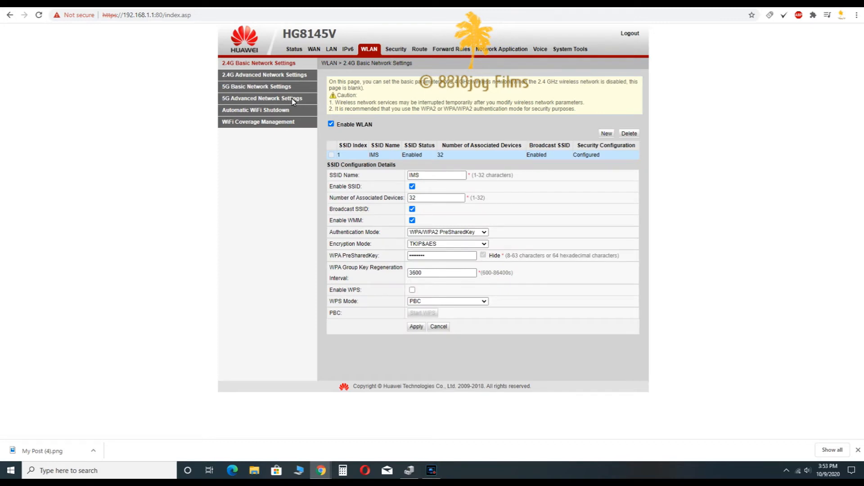
{"action": "left_click", "coordinate": [262, 98]}
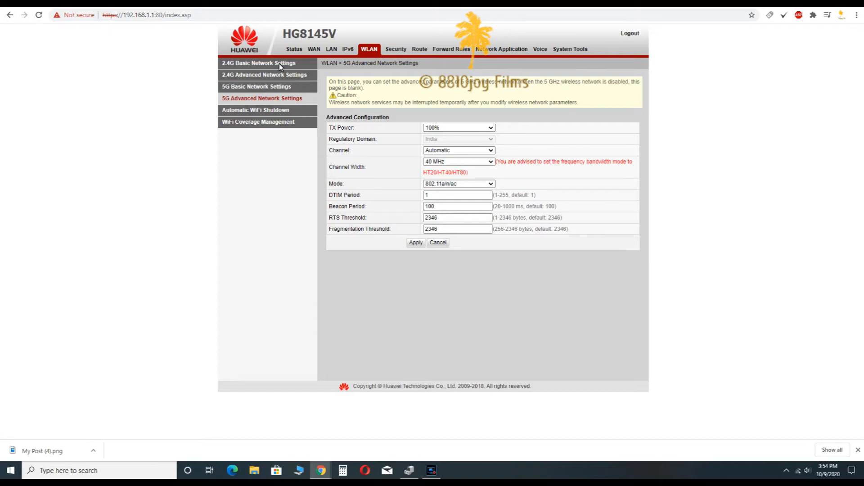
{"action": "left_click", "coordinate": [267, 63]}
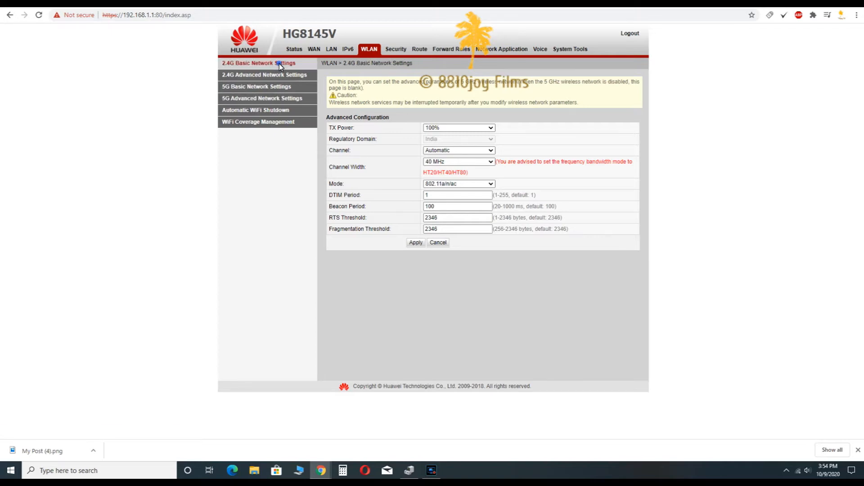
{"action": "left_click", "coordinate": [270, 63]}
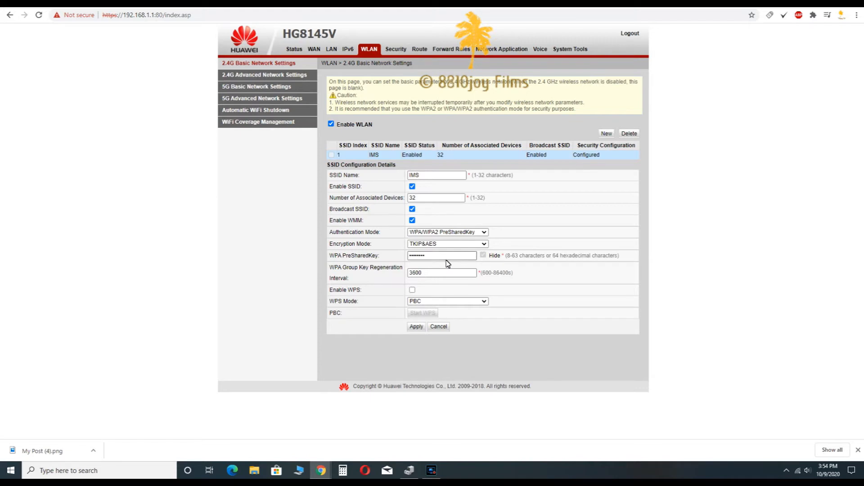
{"action": "mouse_move", "coordinate": [478, 274]}
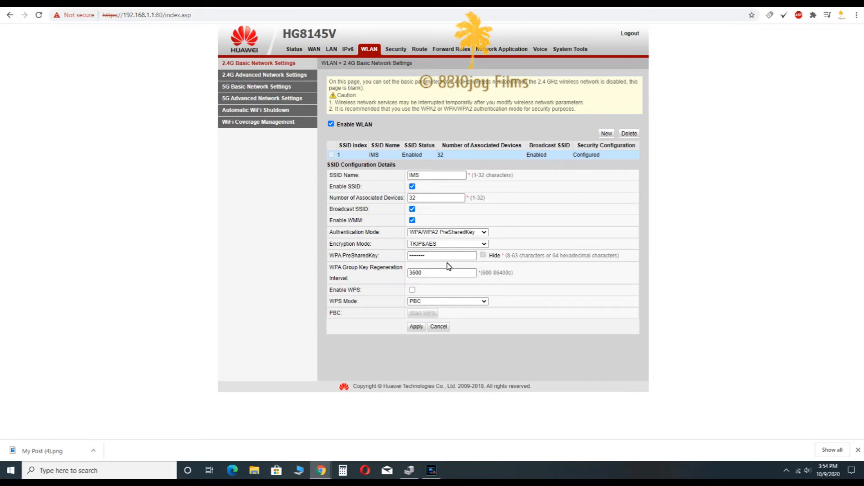
{"action": "mouse_move", "coordinate": [444, 253]}
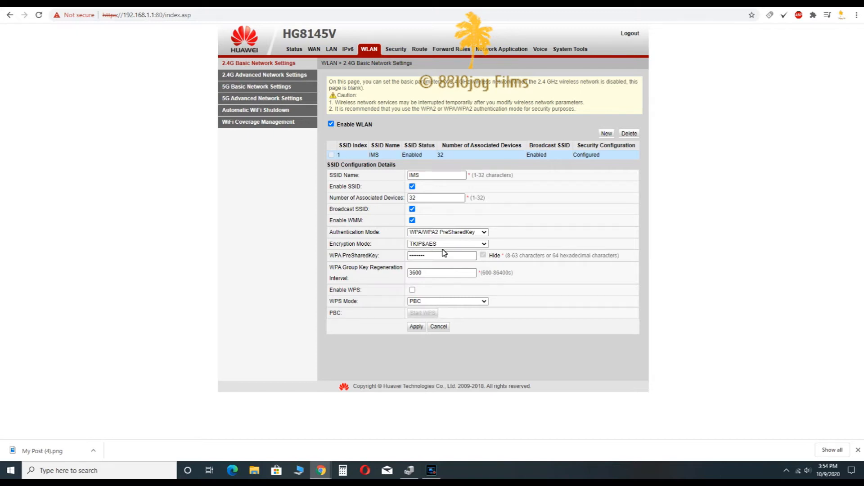
{"action": "mouse_move", "coordinate": [430, 138]}
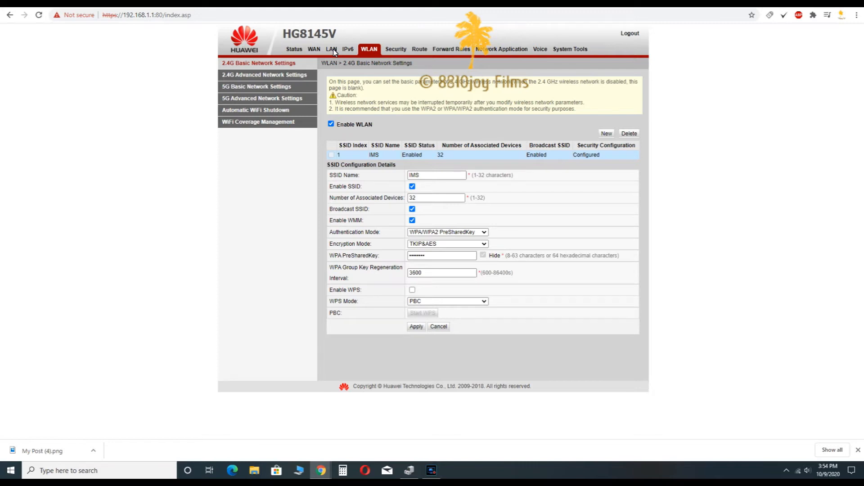
{"action": "left_click", "coordinate": [265, 74]}
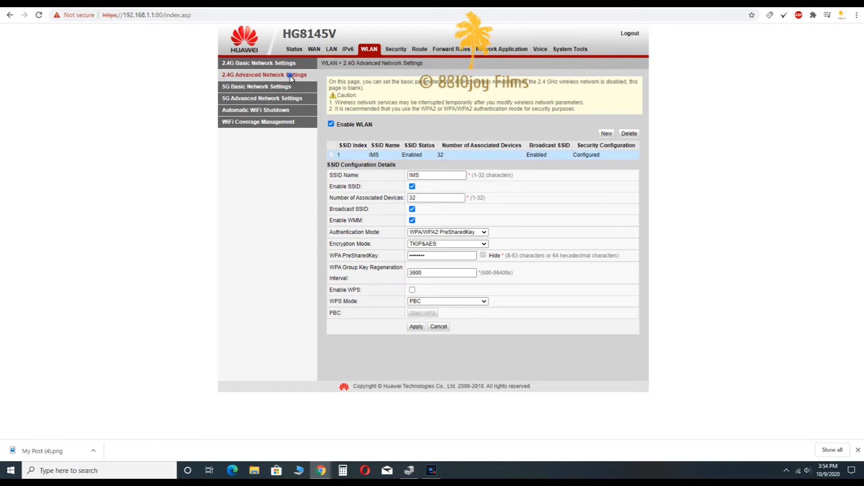
Choose channel 11 for 2.4G, keeping 40 MHz channel width
{"action": "left_click", "coordinate": [268, 75]}
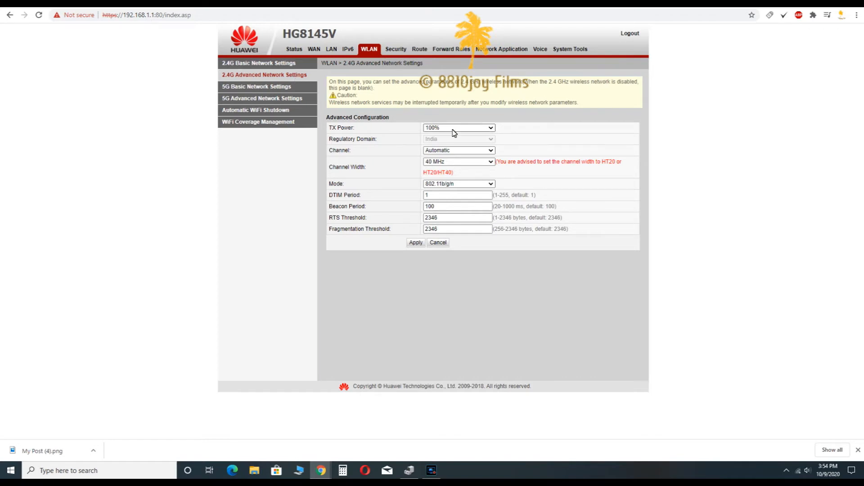
{"action": "left_click", "coordinate": [458, 150]}
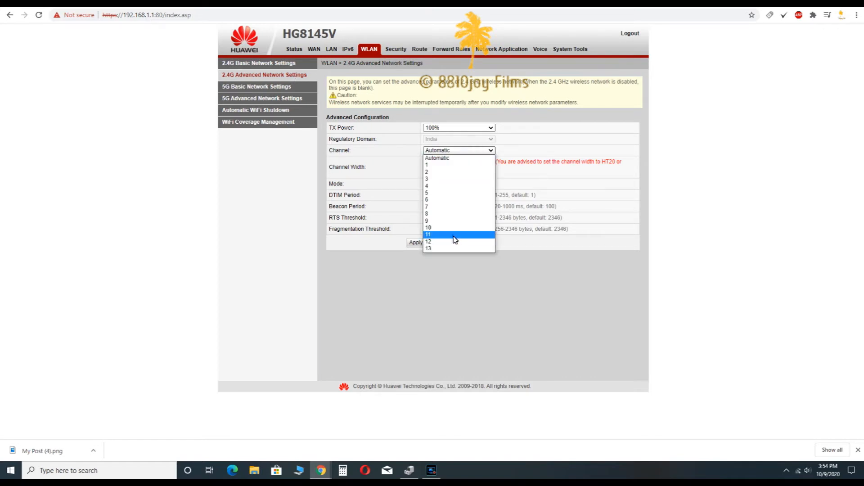
{"action": "left_click", "coordinate": [446, 235]}
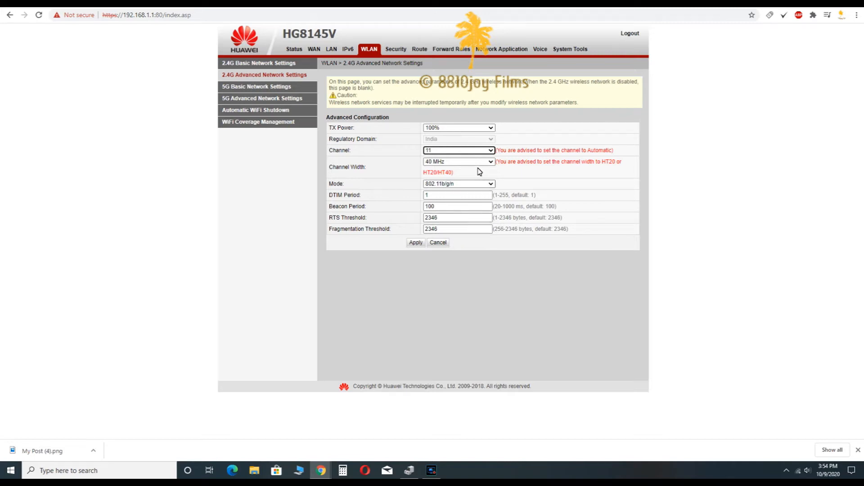
{"action": "mouse_move", "coordinate": [486, 169]}
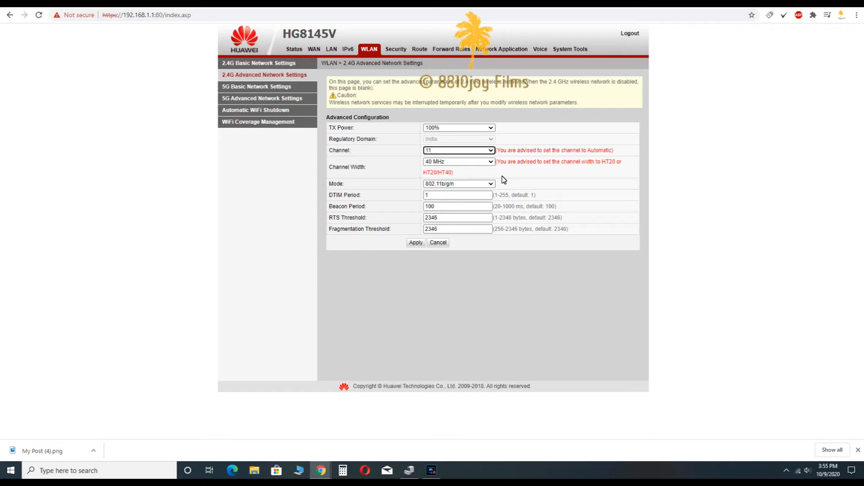
{"action": "mouse_move", "coordinate": [486, 192]}
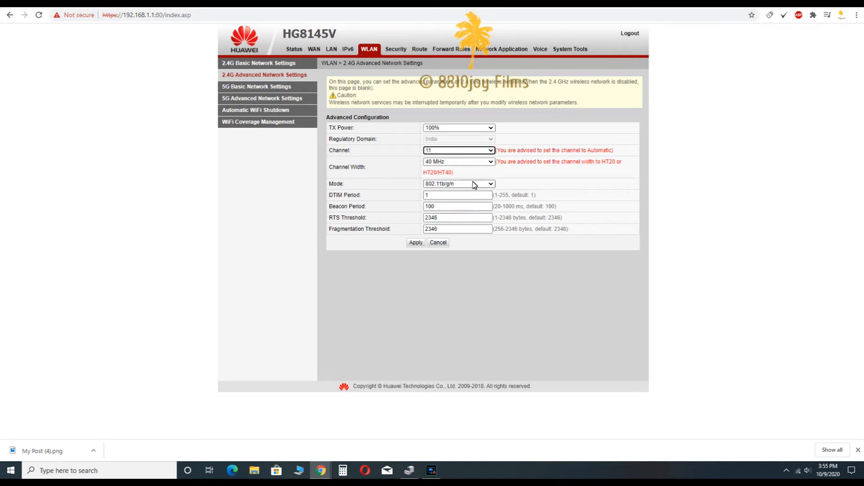
{"action": "mouse_move", "coordinate": [477, 164]}
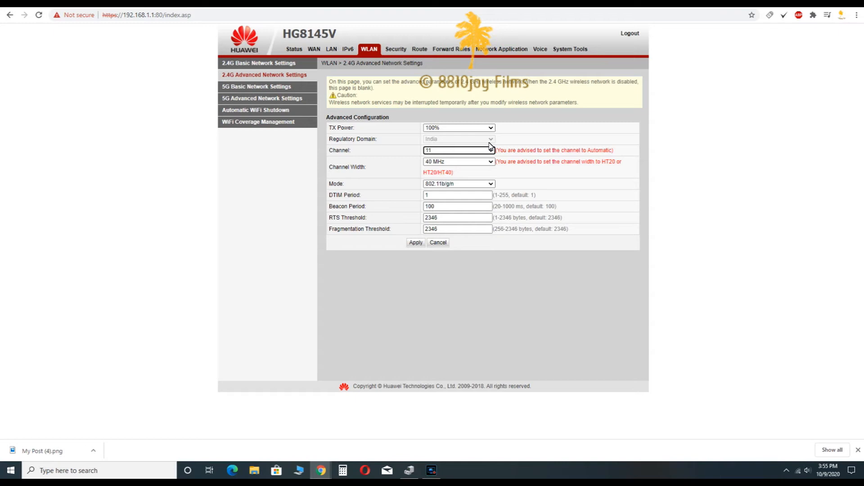
{"action": "mouse_move", "coordinate": [481, 161]}
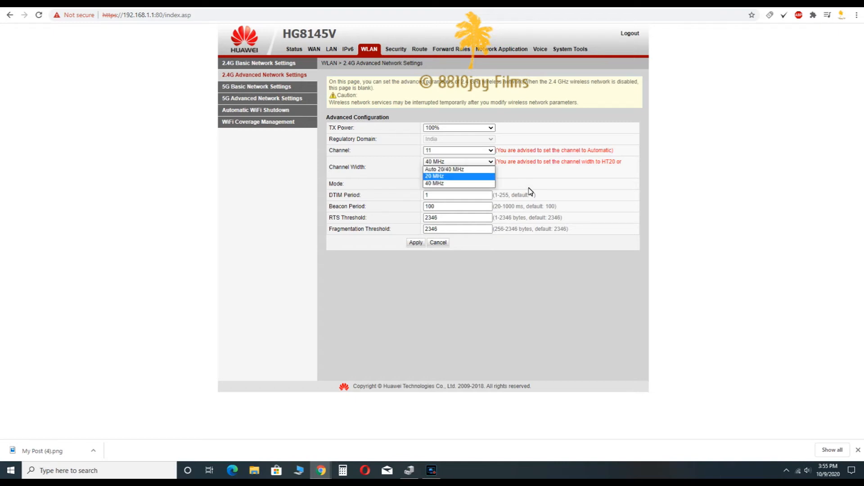
{"action": "left_click", "coordinate": [433, 183]}
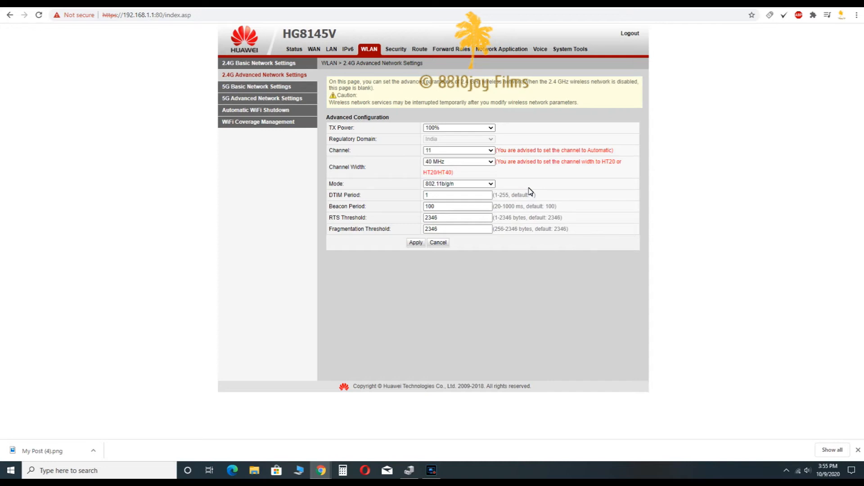
{"action": "mouse_move", "coordinate": [526, 187]}
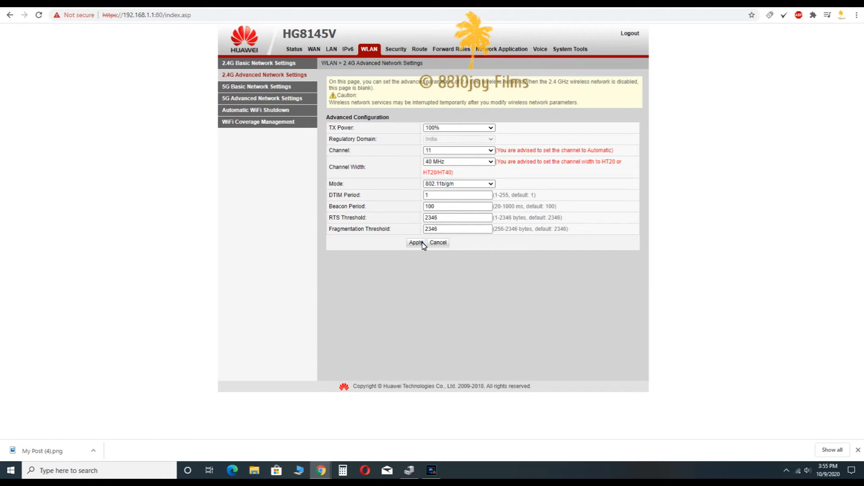
Apply the 2.4G channel 11 setting and reload the advanced page
{"action": "left_click", "coordinate": [415, 243]}
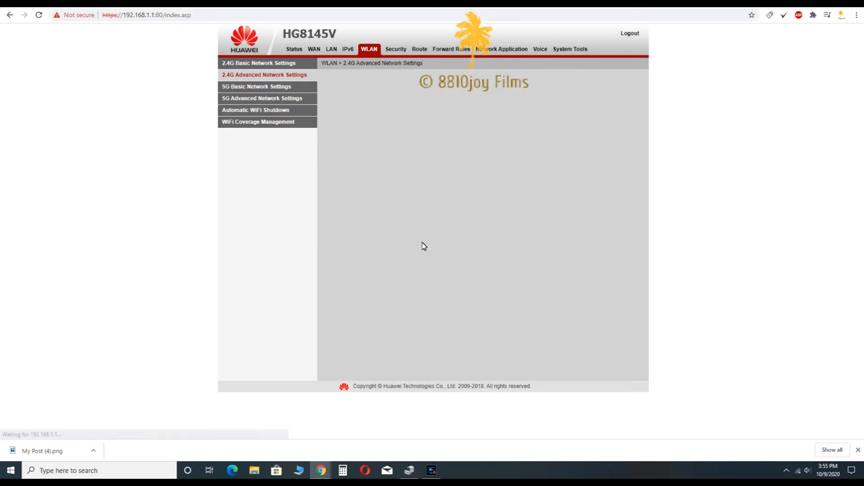
{"action": "left_click", "coordinate": [264, 75]}
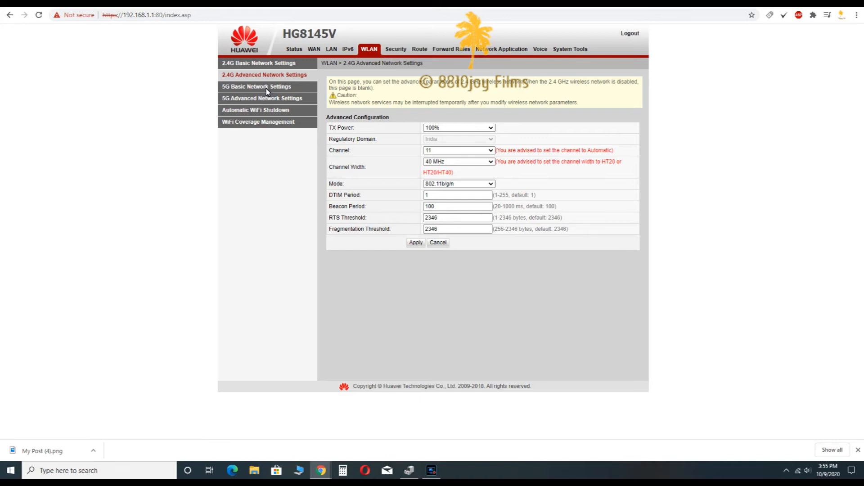
Open 5G Basic, then 5G Advanced Network Settings (channel Automatic, 40 MHz)
{"action": "left_click", "coordinate": [256, 86]}
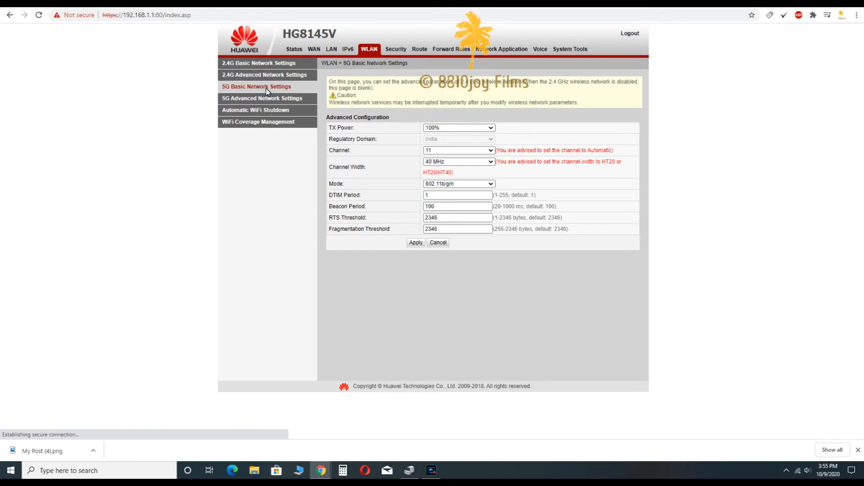
{"action": "left_click", "coordinate": [255, 87]}
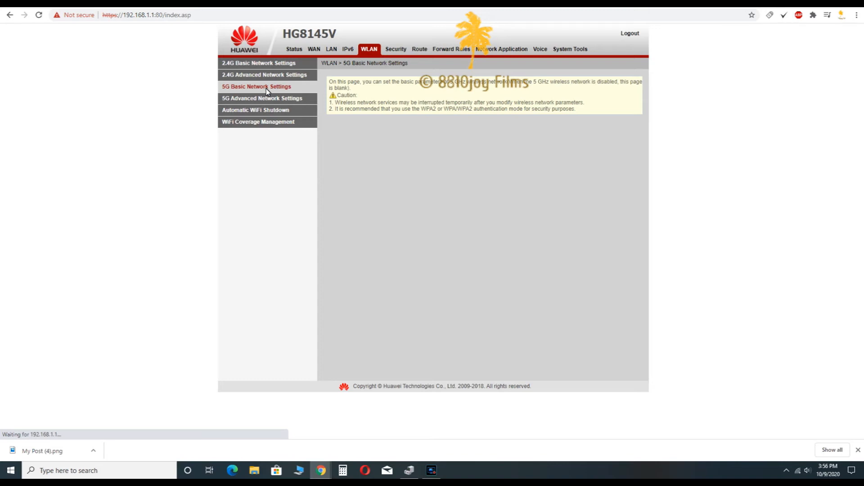
{"action": "mouse_move", "coordinate": [275, 107]}
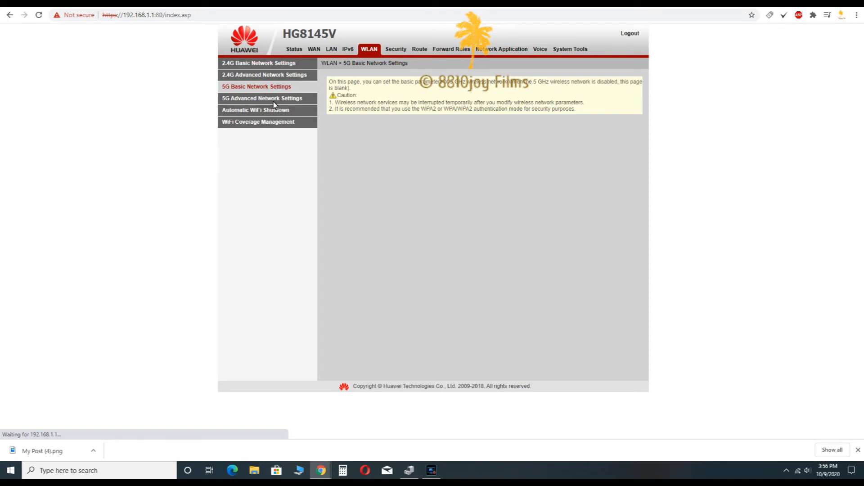
{"action": "left_click", "coordinate": [262, 98]}
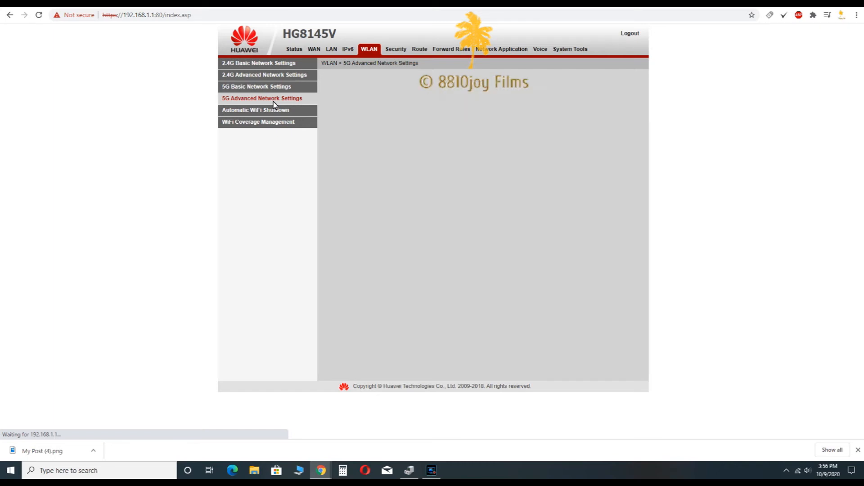
{"action": "left_click", "coordinate": [256, 99]}
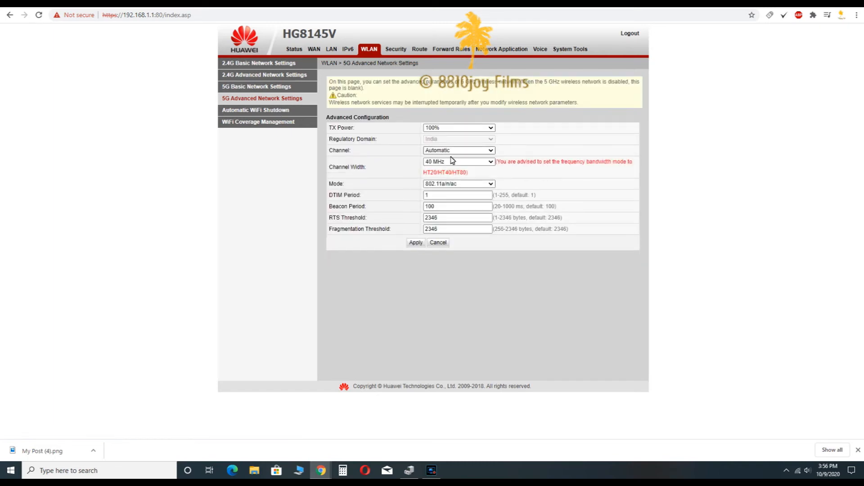
{"action": "mouse_move", "coordinate": [468, 155]}
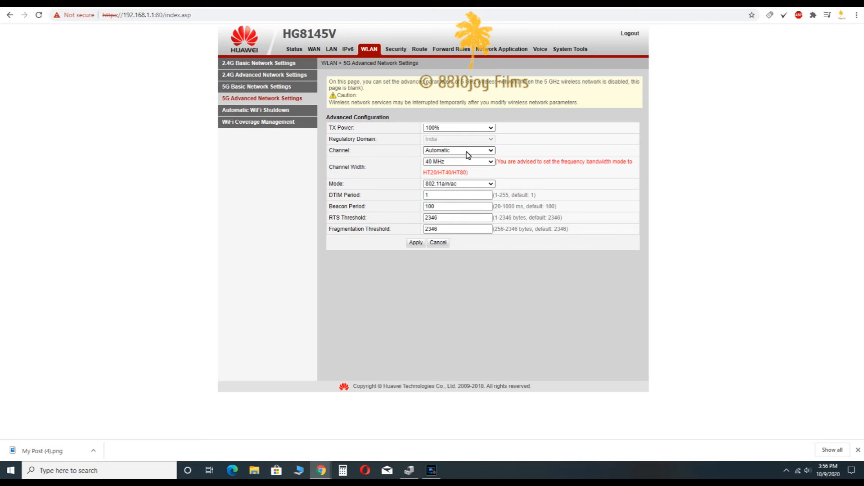
Set 5G channel 44 with 802.11a/n/ac mode, apply, then open 5G Basic
{"action": "left_click", "coordinate": [467, 150]}
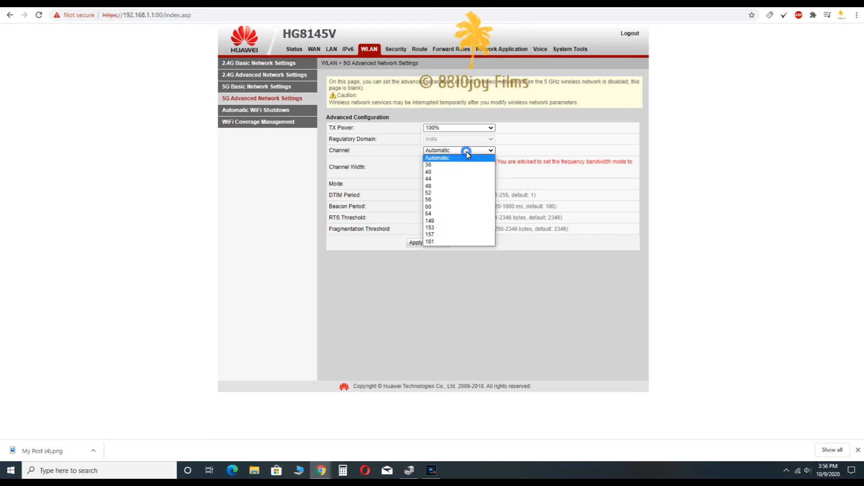
{"action": "mouse_move", "coordinate": [453, 182]}
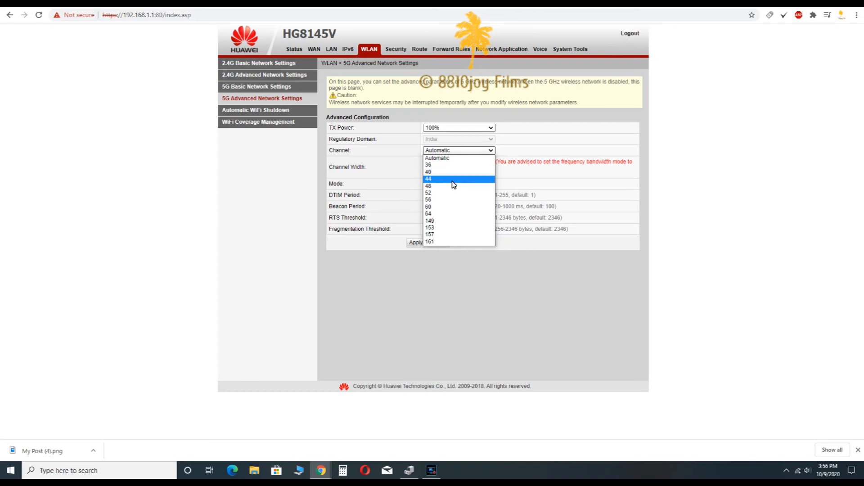
{"action": "left_click", "coordinate": [428, 178]}
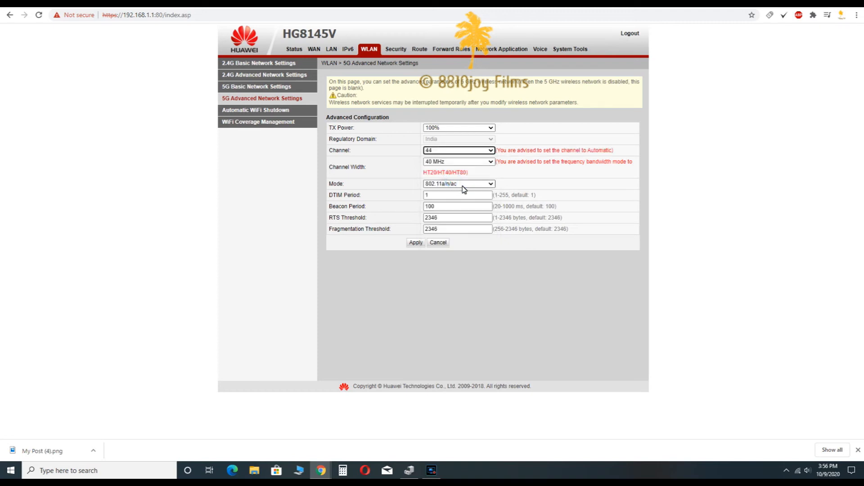
{"action": "mouse_move", "coordinate": [466, 186]}
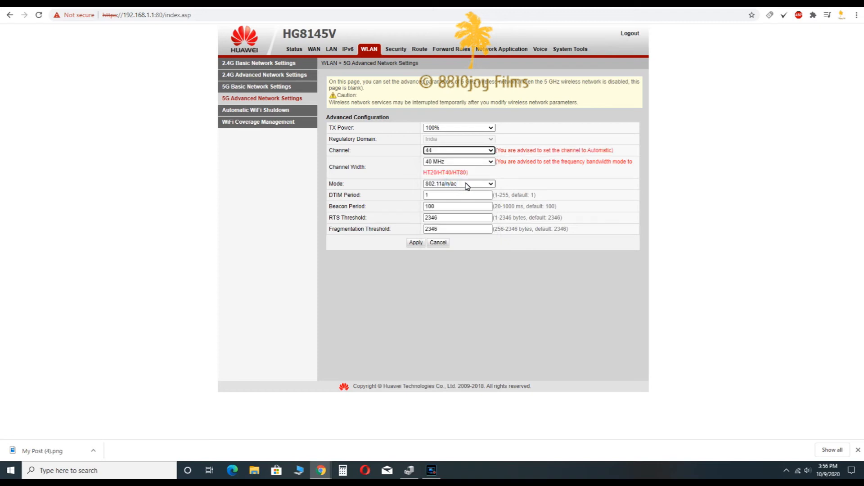
{"action": "mouse_move", "coordinate": [489, 190]}
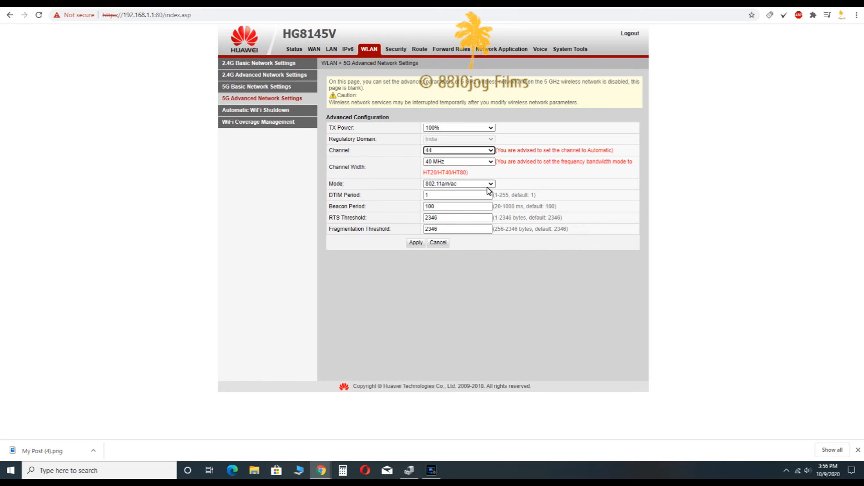
{"action": "mouse_move", "coordinate": [487, 186]}
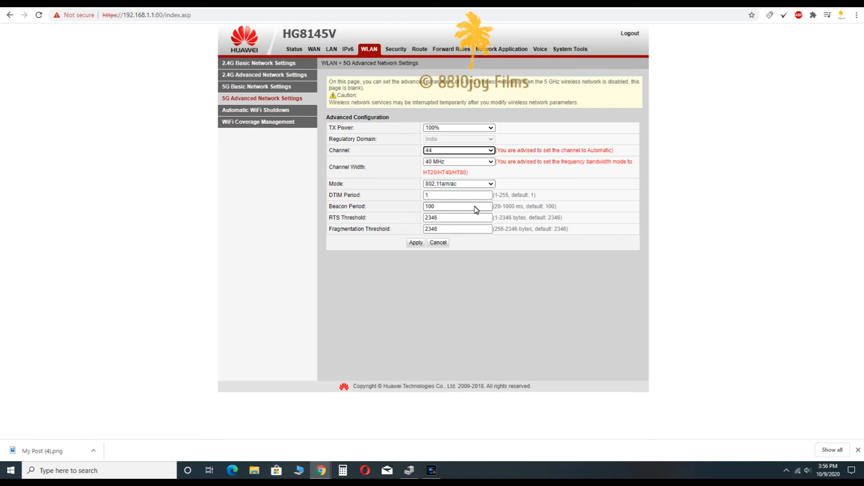
{"action": "left_click", "coordinate": [458, 184]}
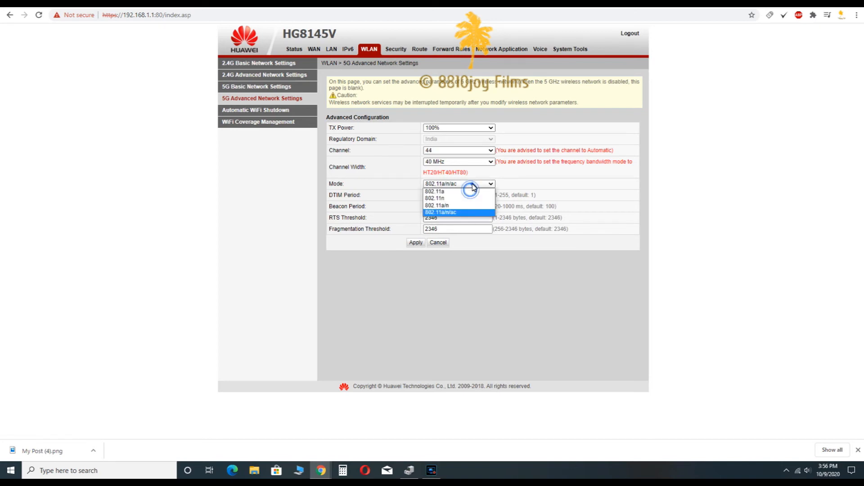
{"action": "left_click", "coordinate": [440, 212]}
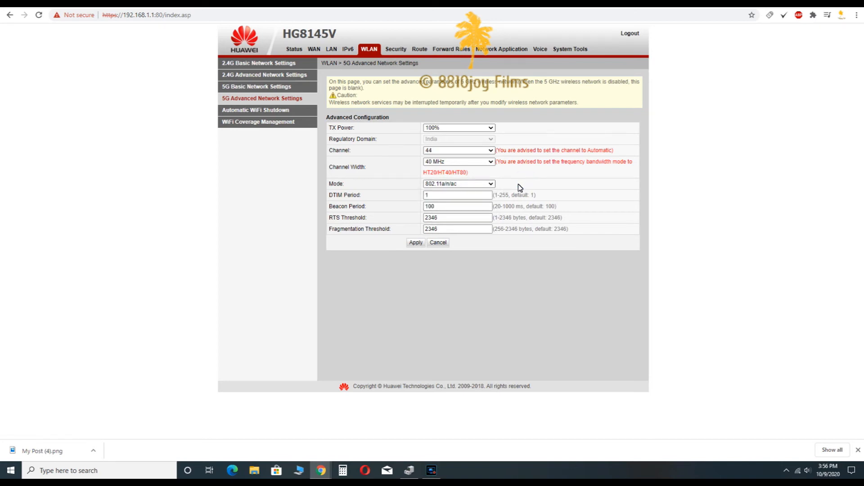
{"action": "mouse_move", "coordinate": [512, 183]}
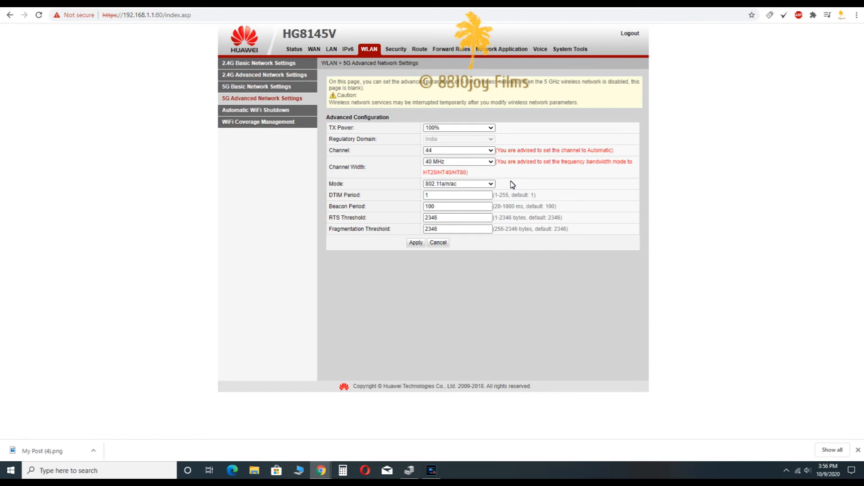
{"action": "mouse_move", "coordinate": [505, 180]}
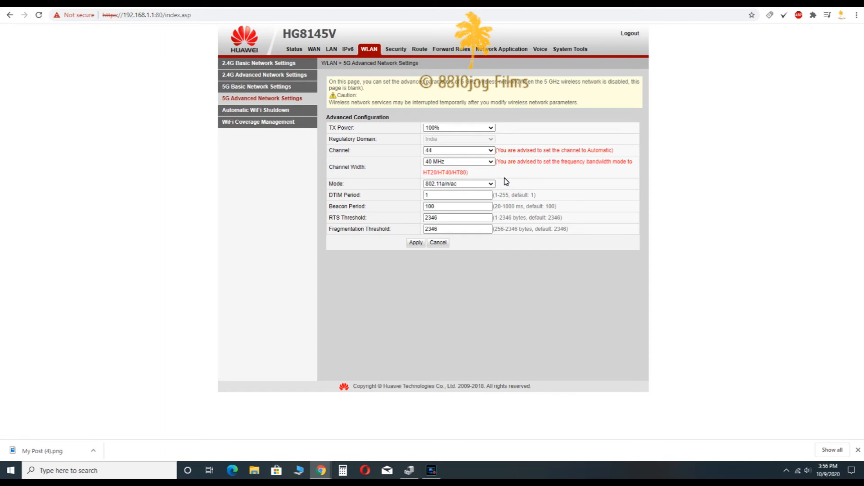
{"action": "mouse_move", "coordinate": [501, 183]}
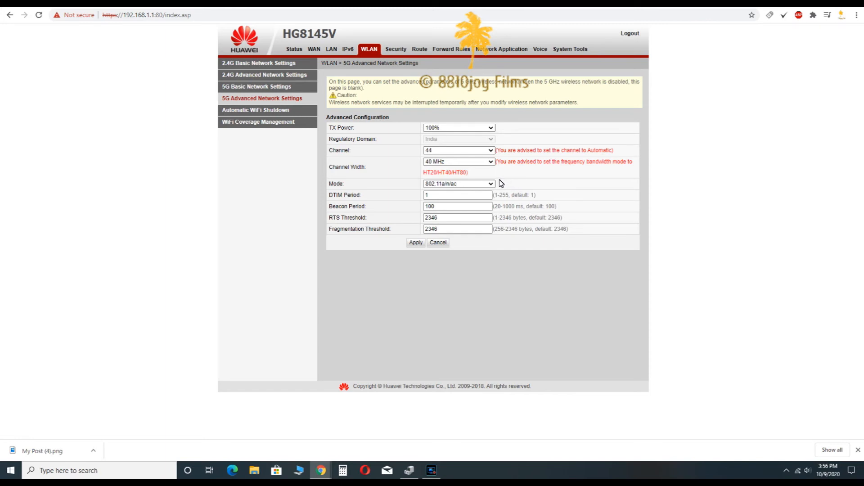
{"action": "left_click", "coordinate": [416, 243]}
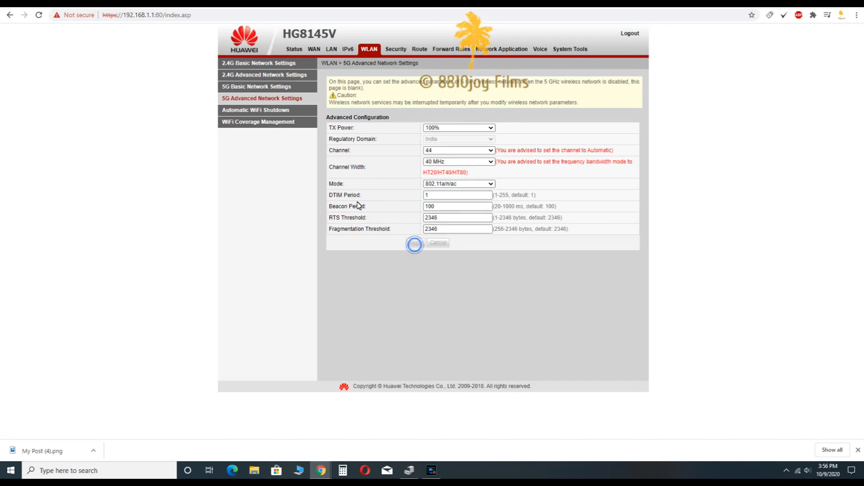
{"action": "left_click", "coordinate": [414, 242]}
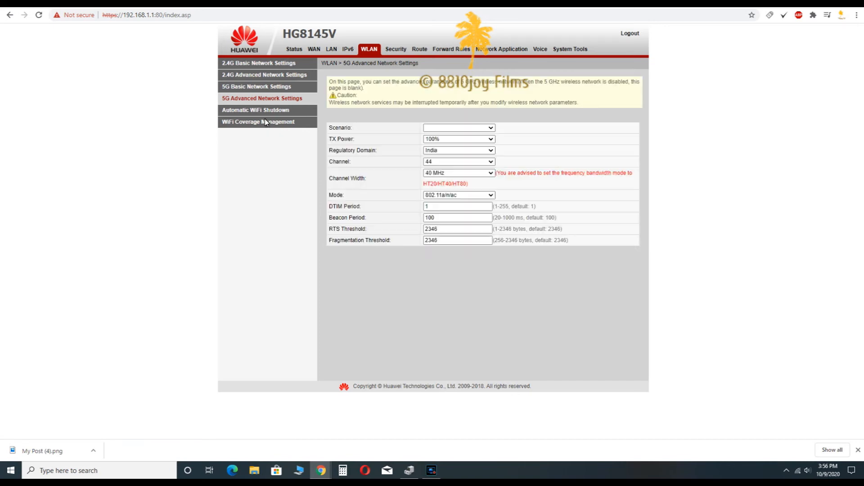
{"action": "left_click", "coordinate": [262, 86]}
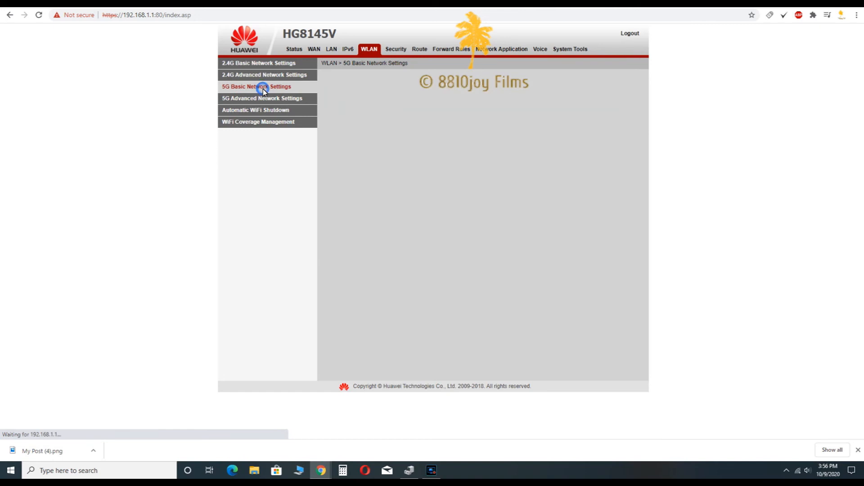
Review the IMS_5G SSID settings and log out
{"action": "left_click", "coordinate": [263, 86]}
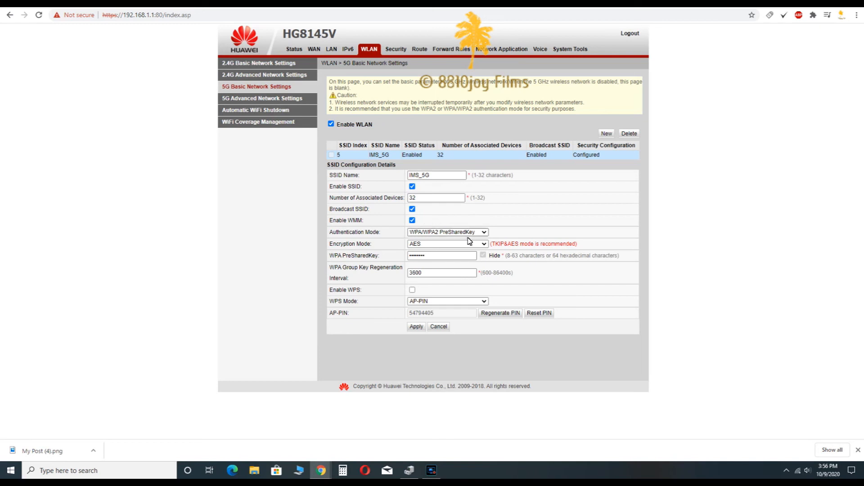
{"action": "mouse_move", "coordinate": [464, 246]}
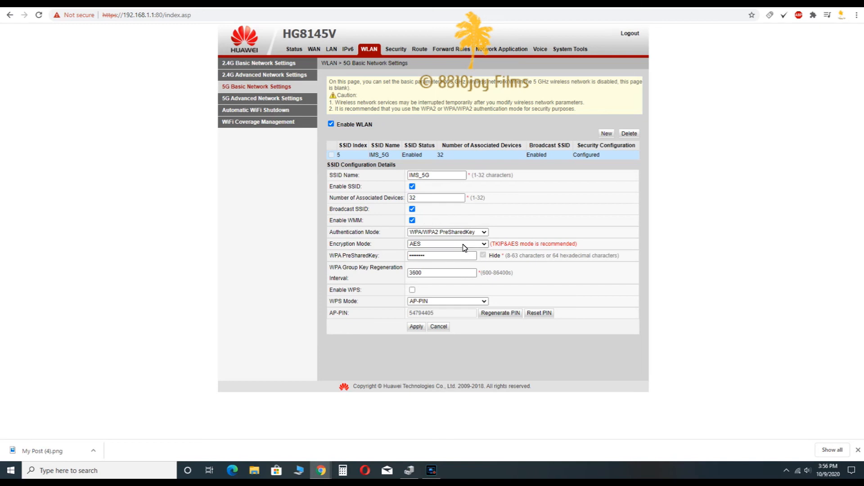
{"action": "mouse_move", "coordinate": [463, 247]}
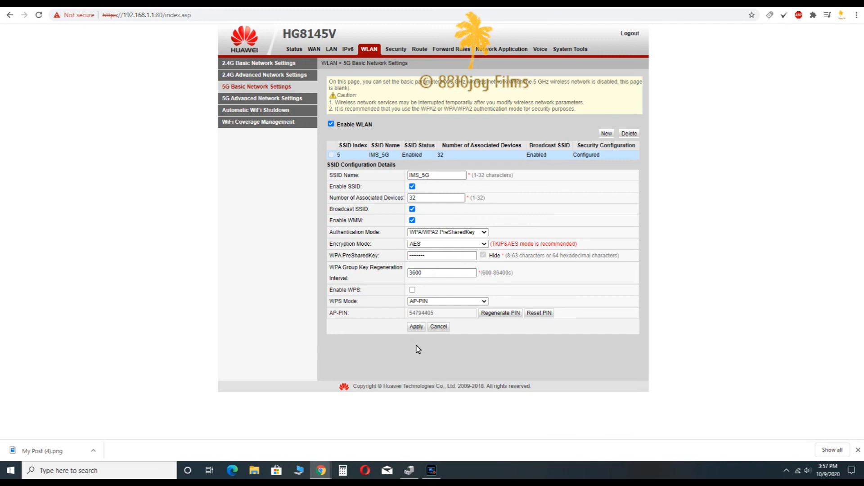
{"action": "mouse_move", "coordinate": [434, 350]}
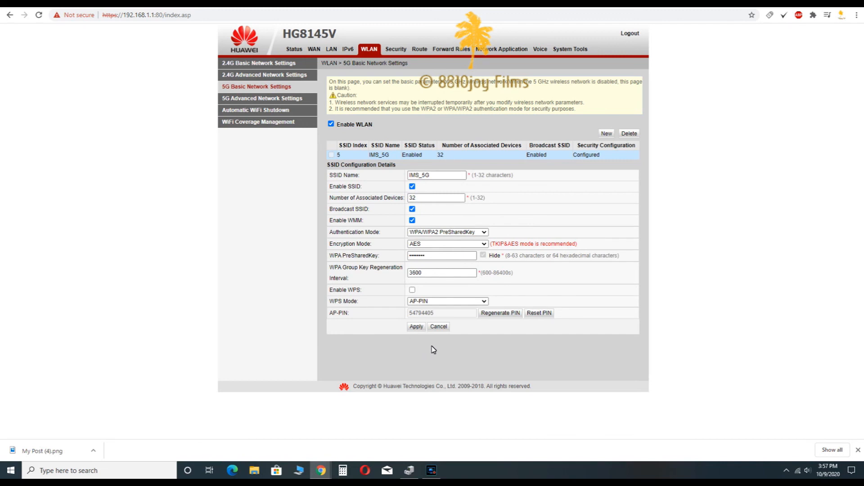
{"action": "mouse_move", "coordinate": [441, 352]}
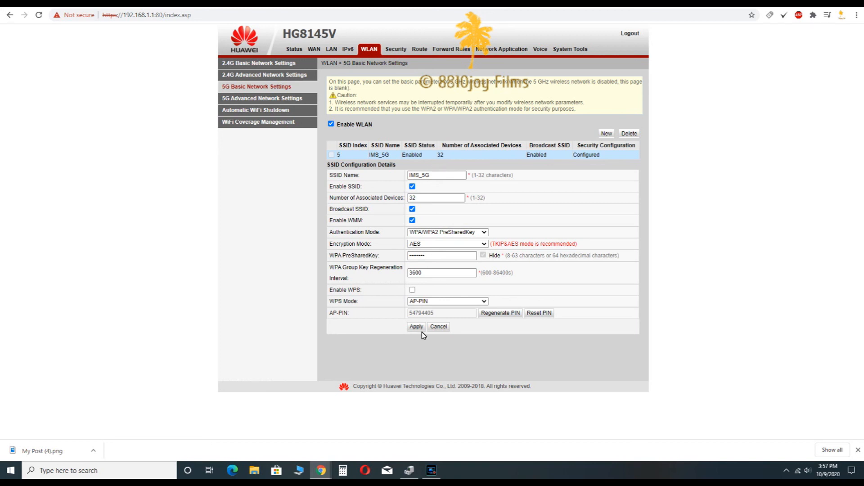
{"action": "mouse_move", "coordinate": [430, 324]}
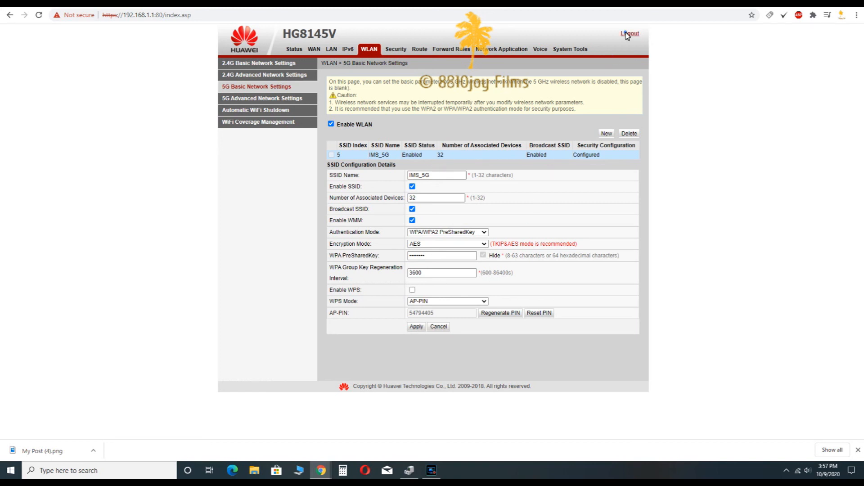
{"action": "left_click", "coordinate": [628, 33]}
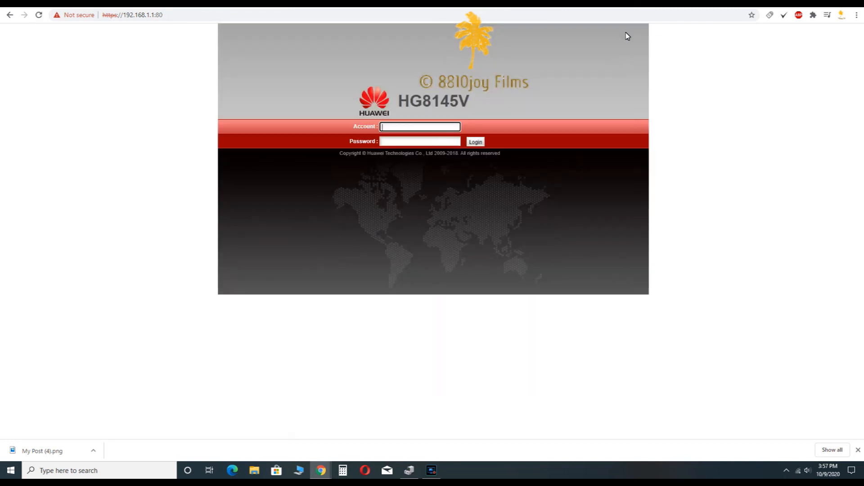